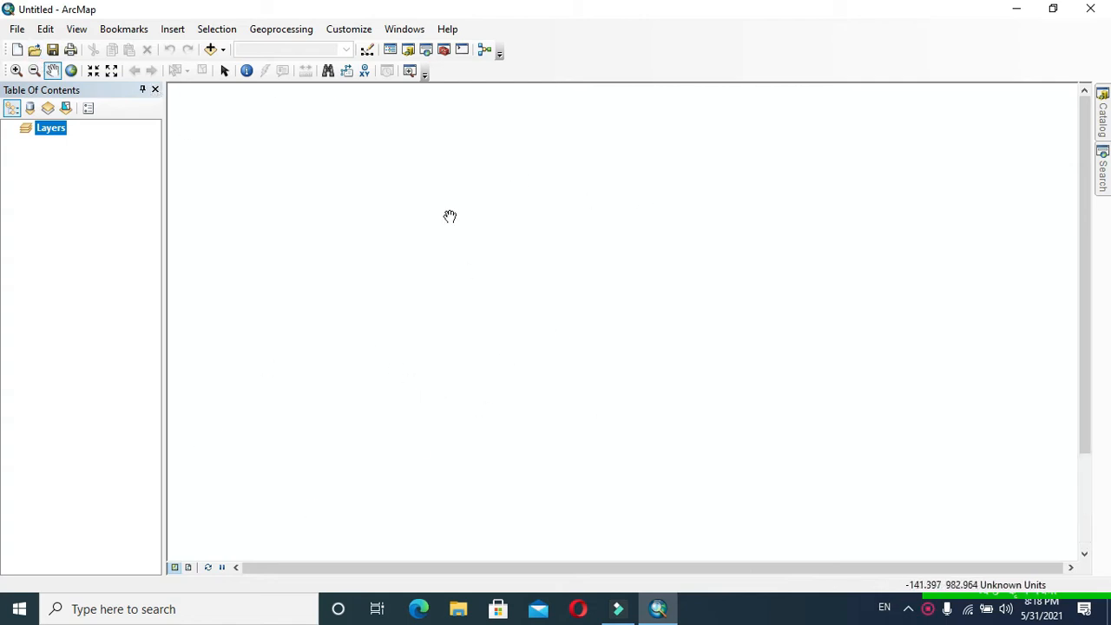
Add the golbazar.tif elevation raster from the Desktop via Add Data on Layers.
right_click(50, 129)
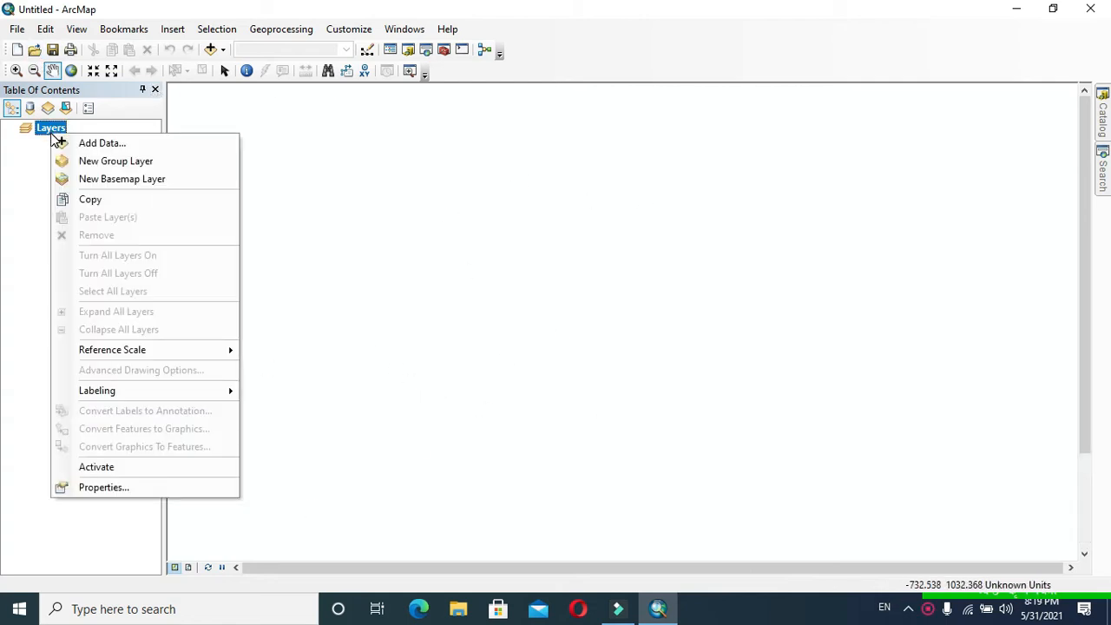
click(100, 142)
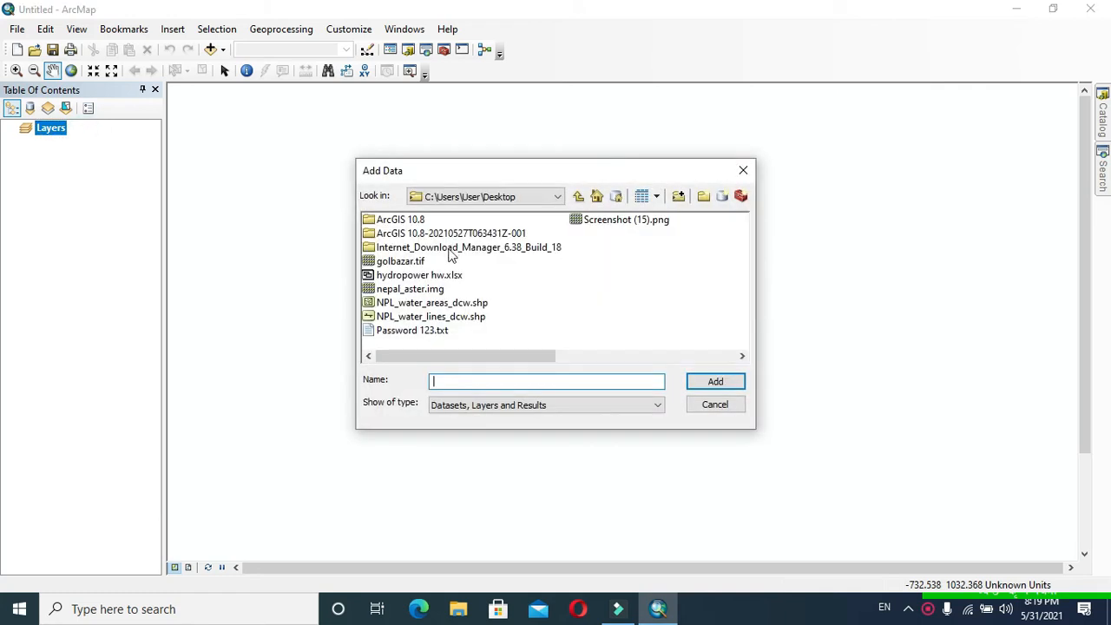
click(399, 260)
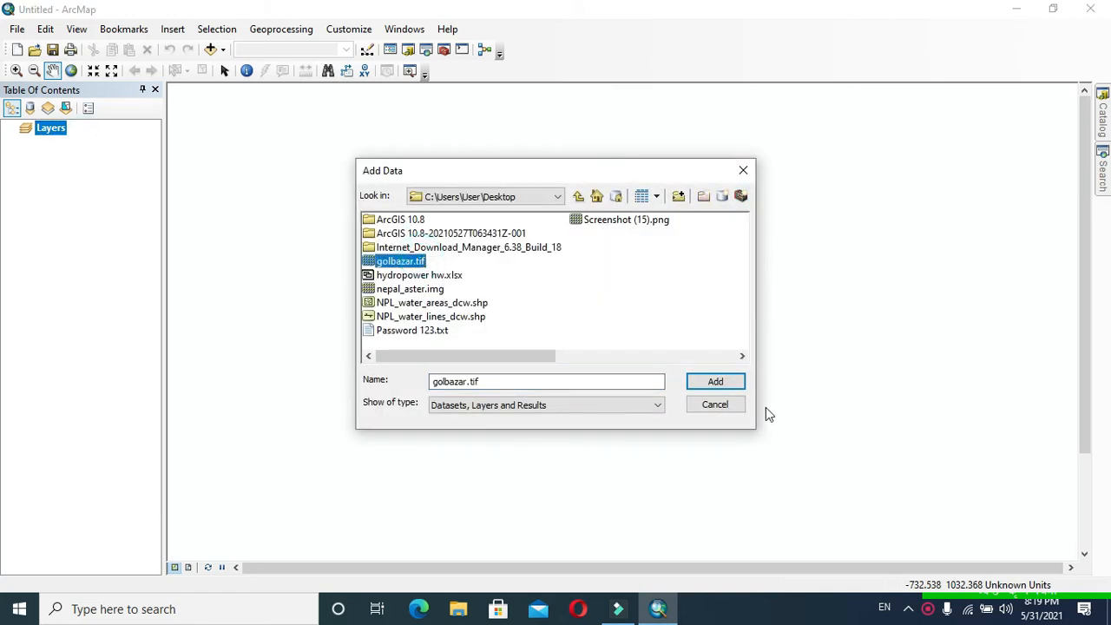
click(715, 381)
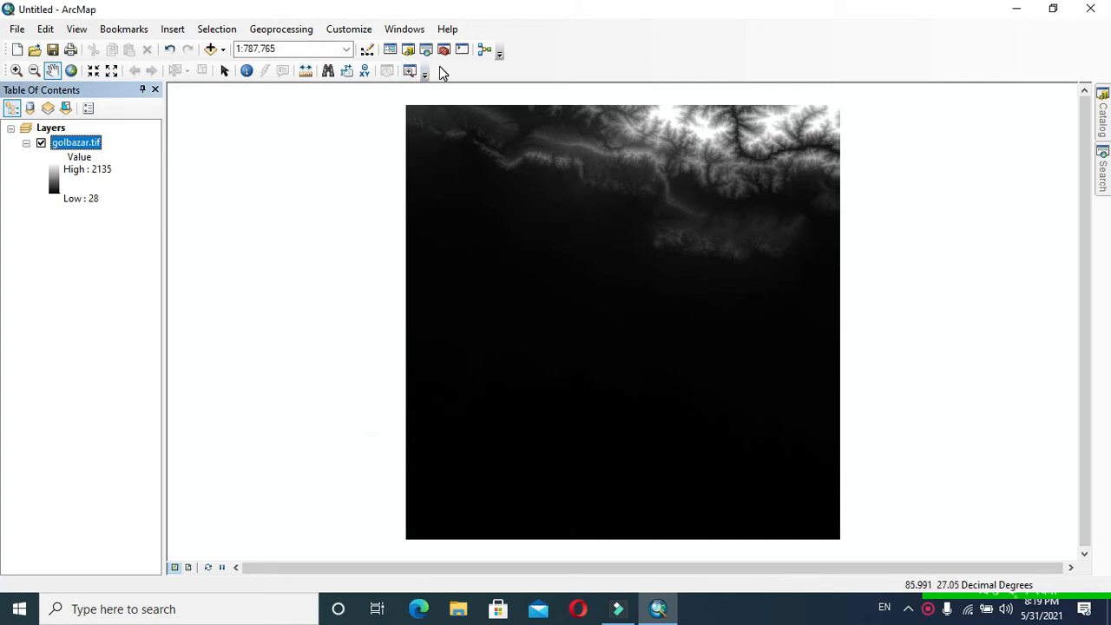
mouse_move(444, 49)
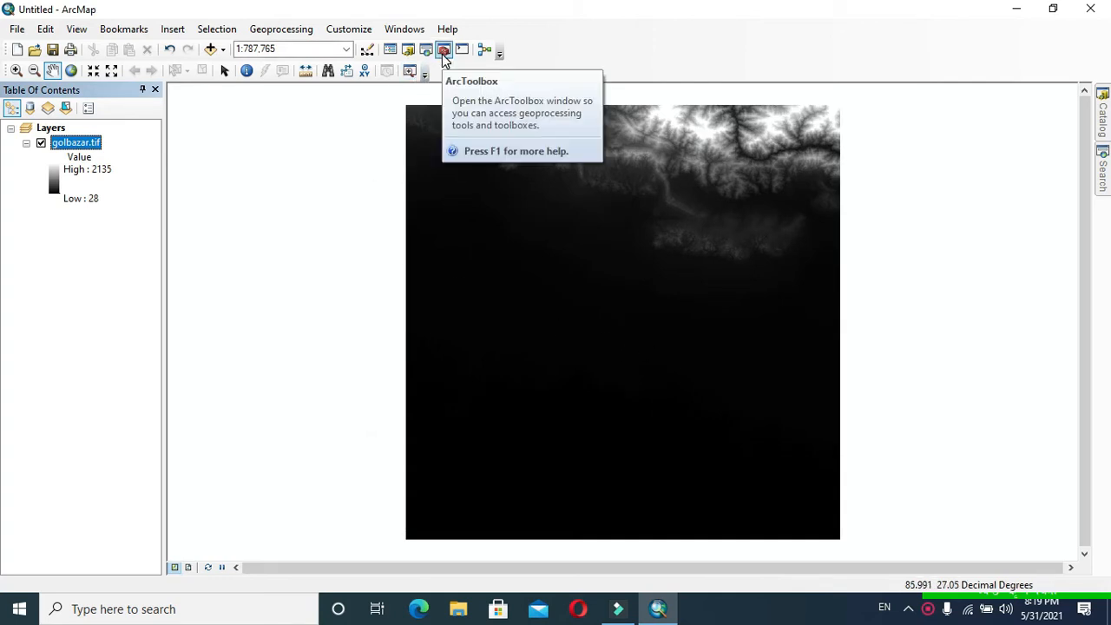
Show the Spatial Analyst Surface toolset in the ArcToolbox window.
click(444, 49)
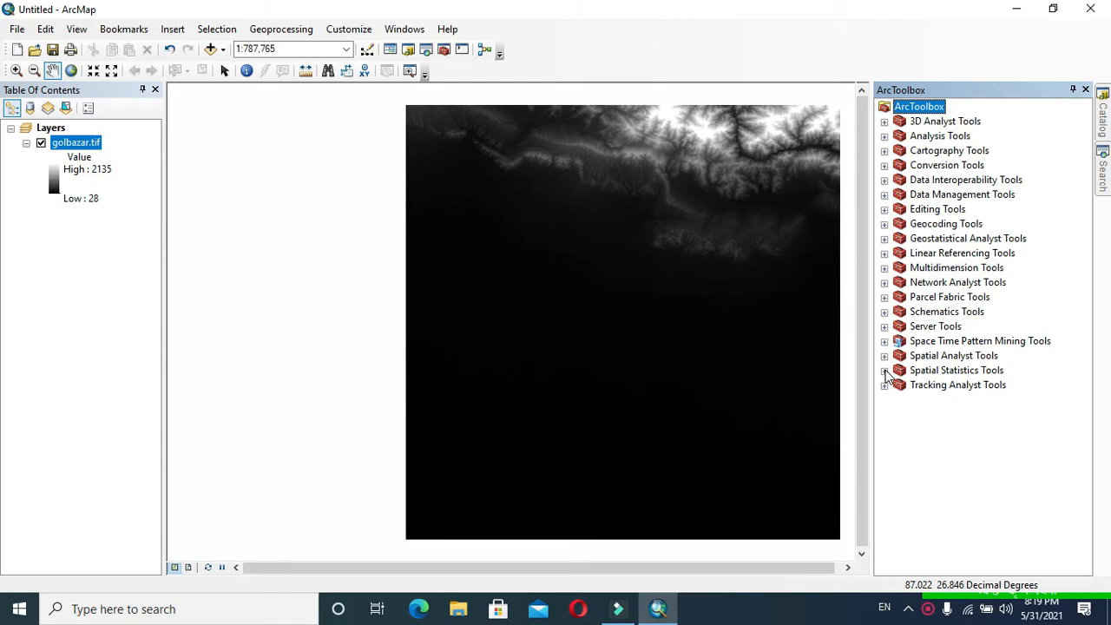
click(884, 354)
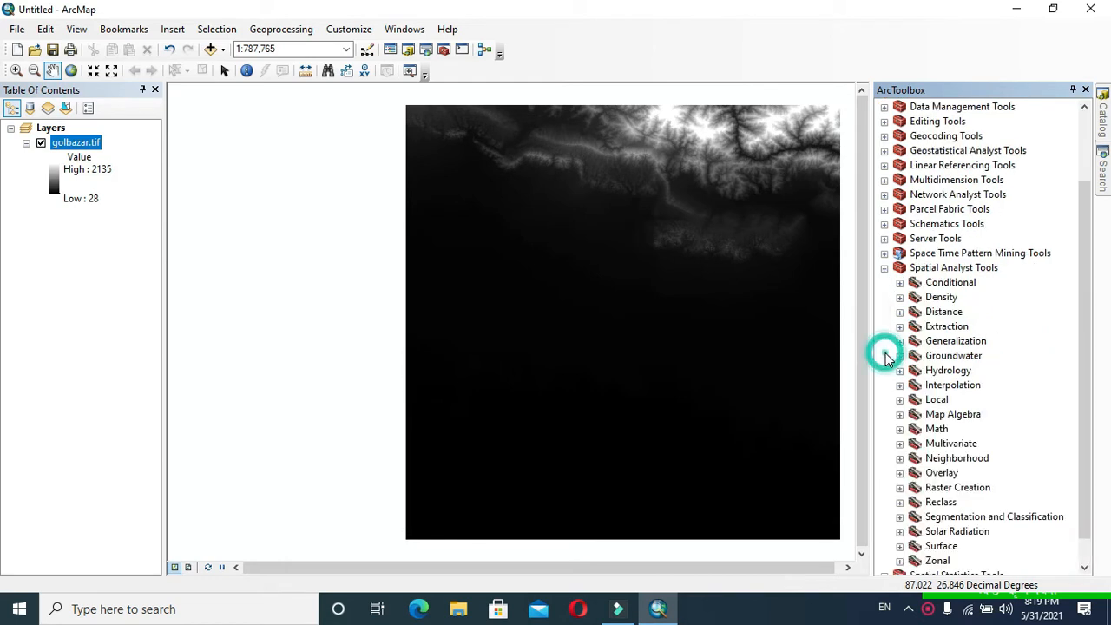
scroll(down, 3)
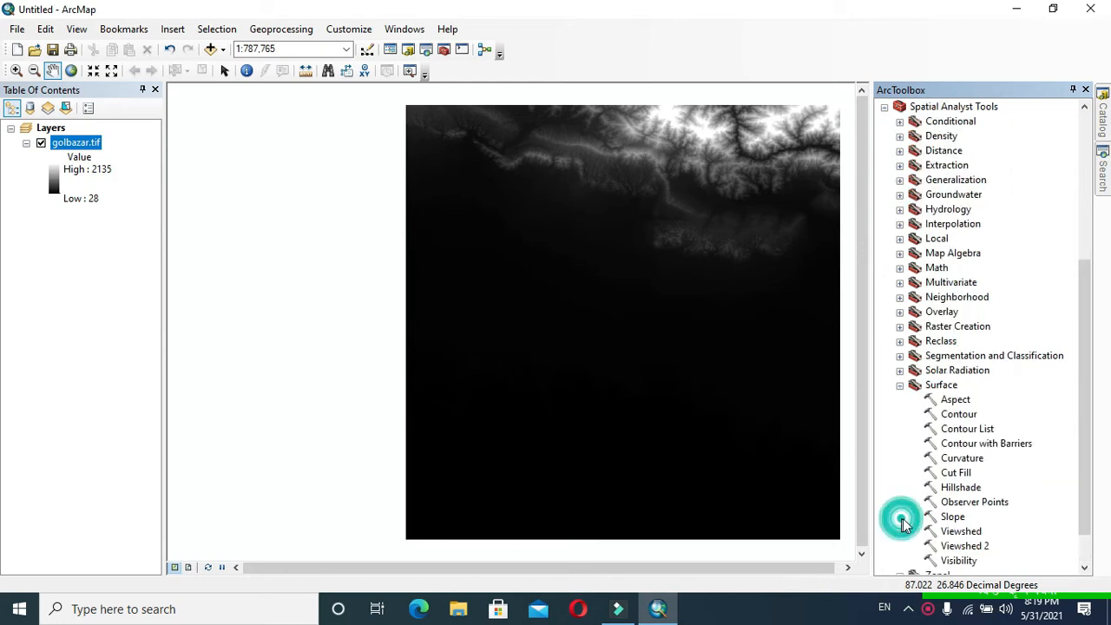
Run the Contour tool on golbazar.tif with a contour interval of 100.
double_click(958, 413)
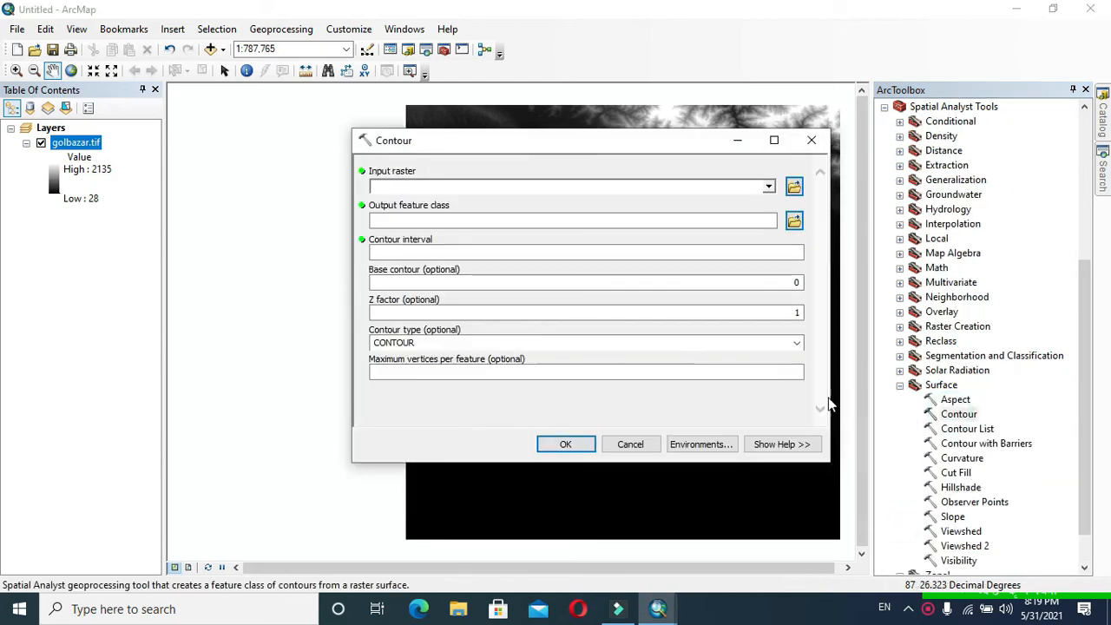
click(767, 187)
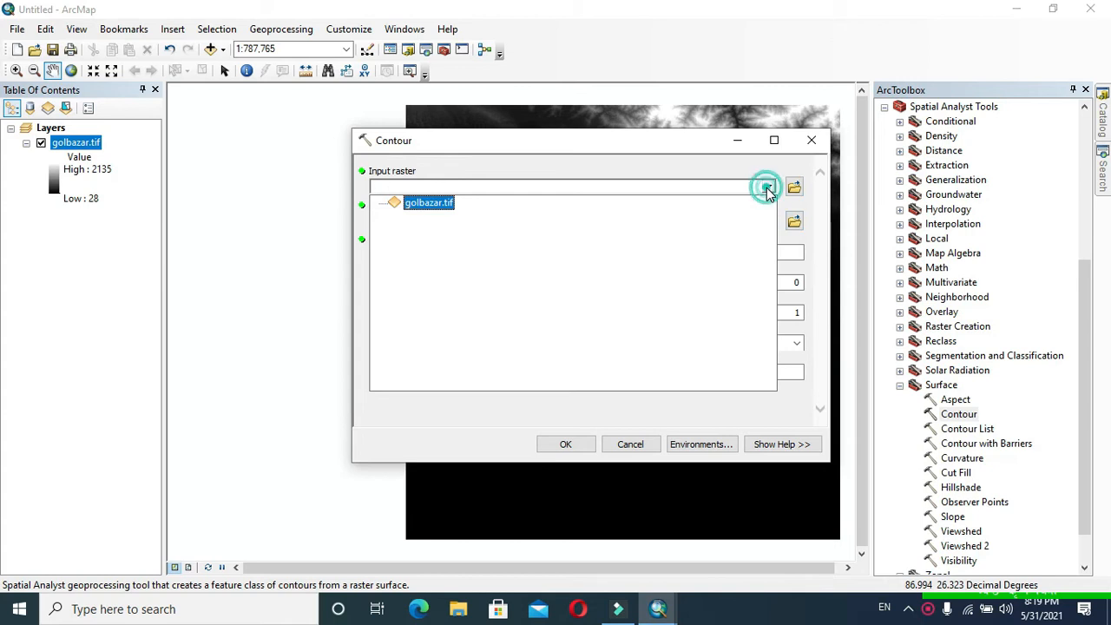
click(767, 187)
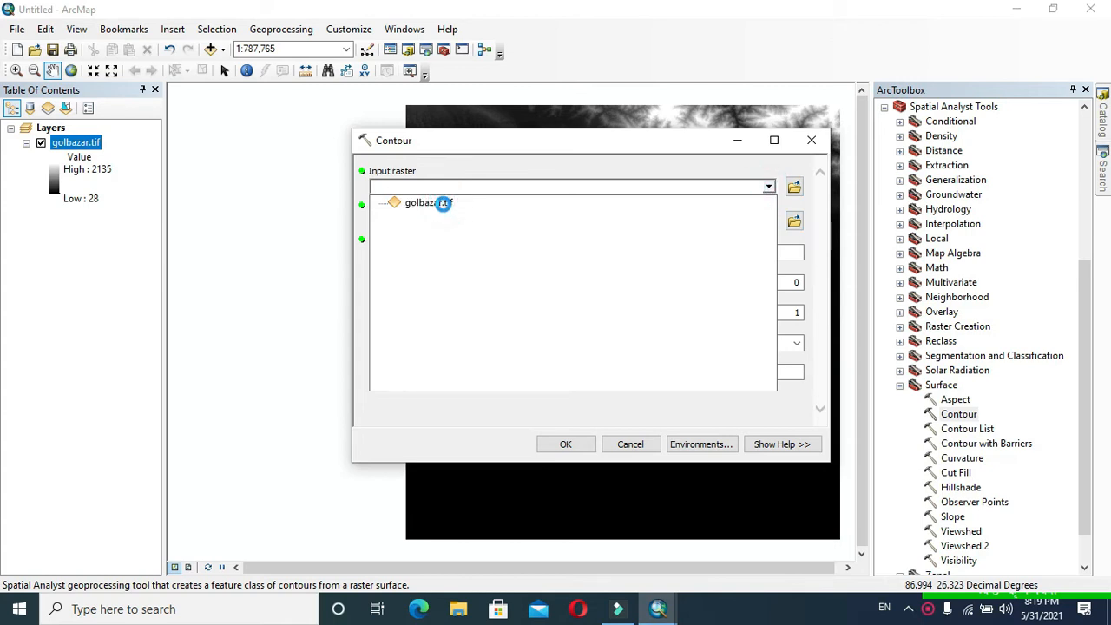
click(444, 201)
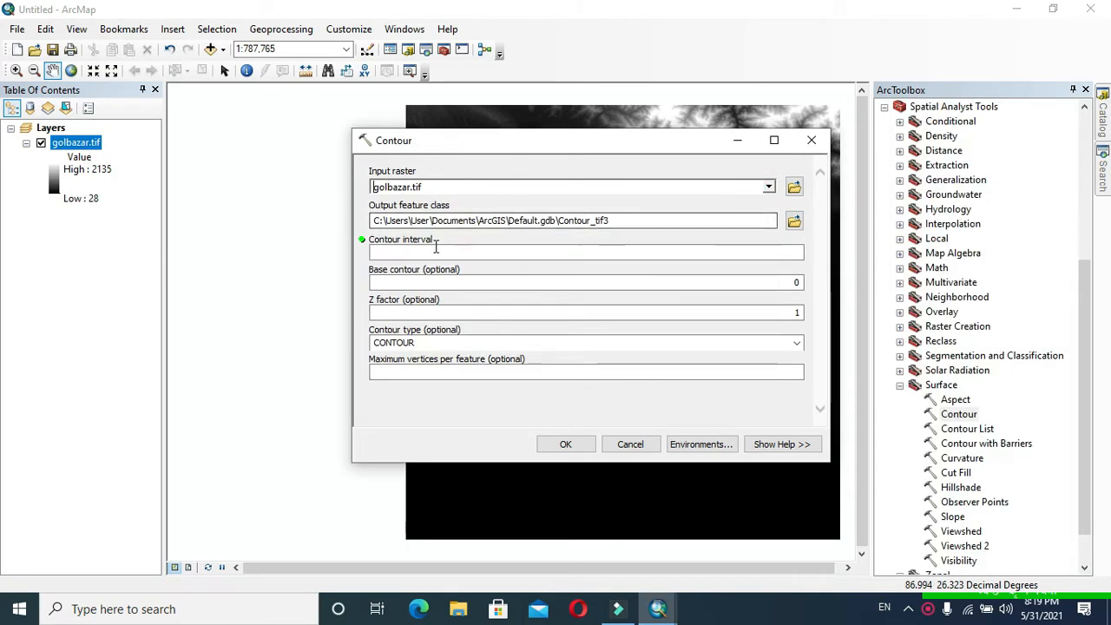
click(585, 252)
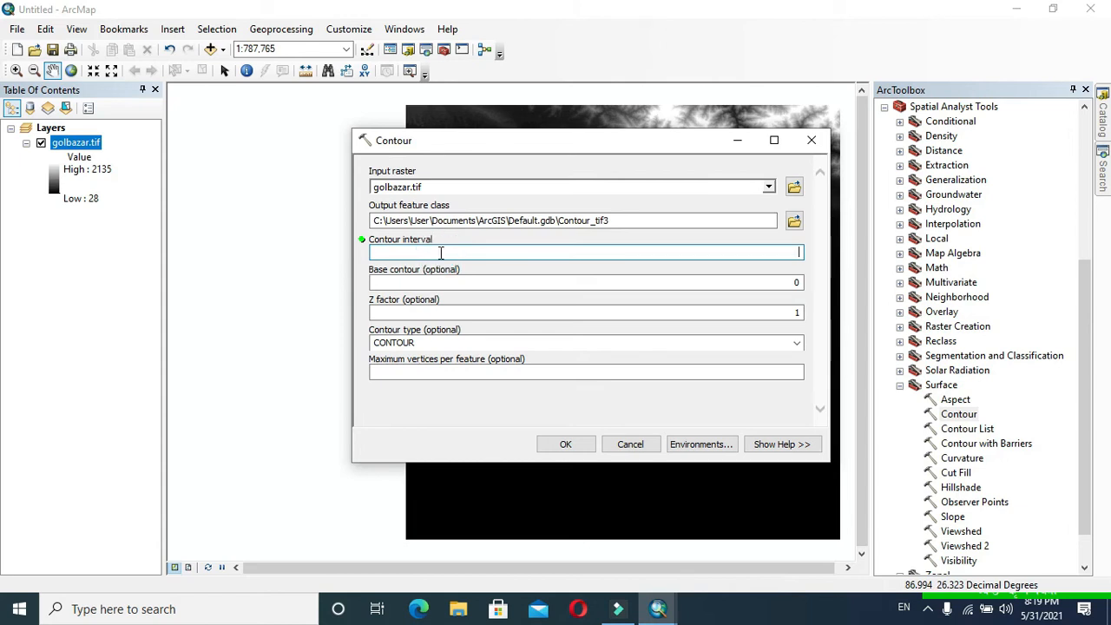
text(100)
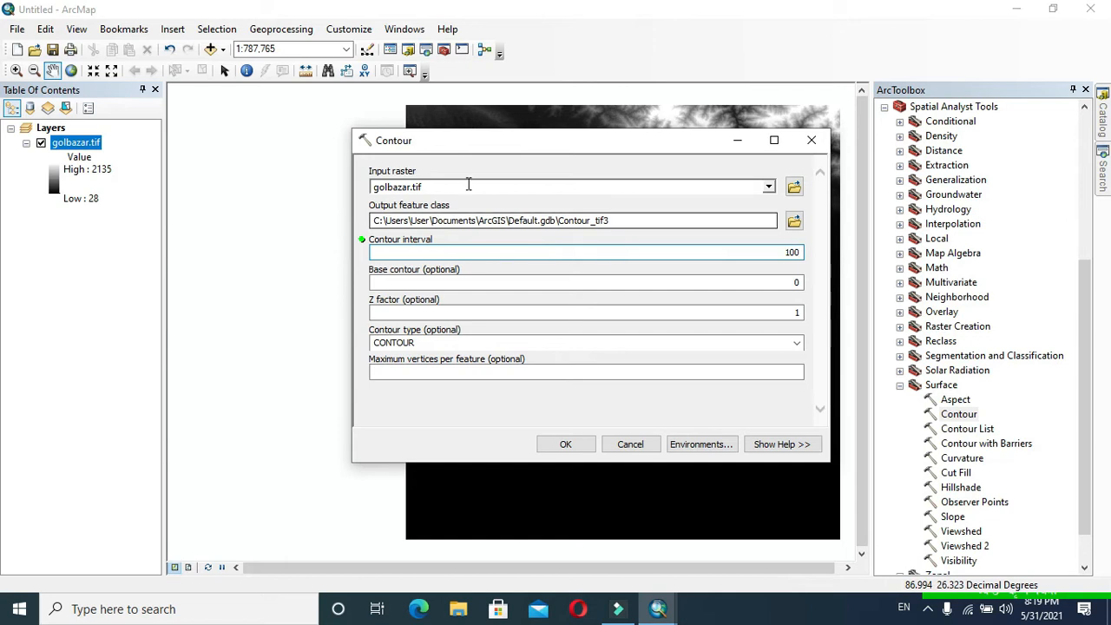
click(565, 444)
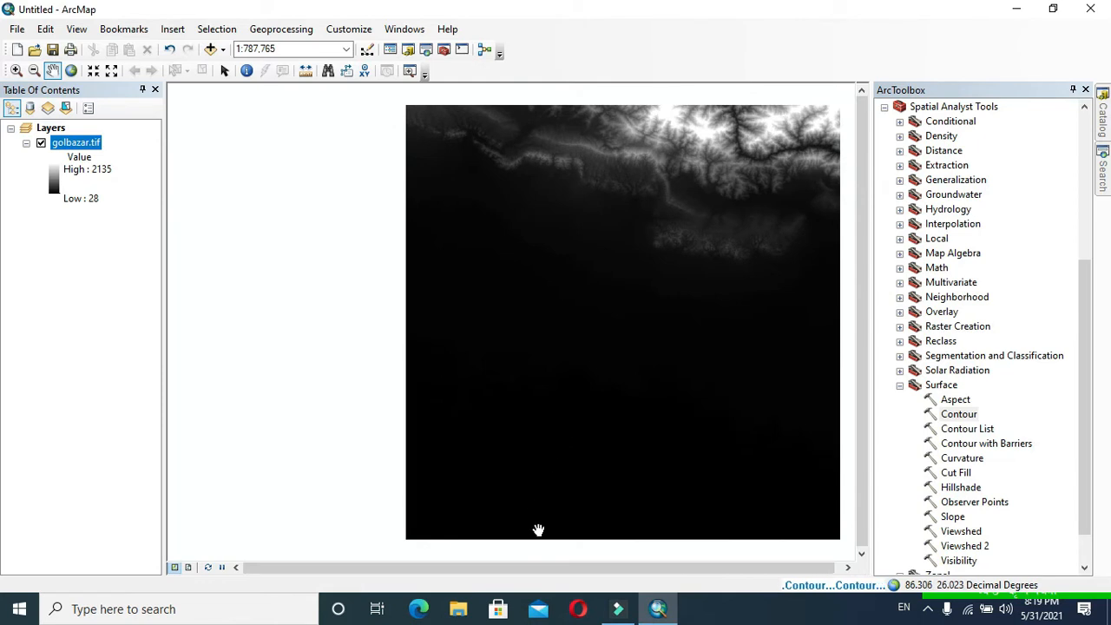
mouse_move(673, 510)
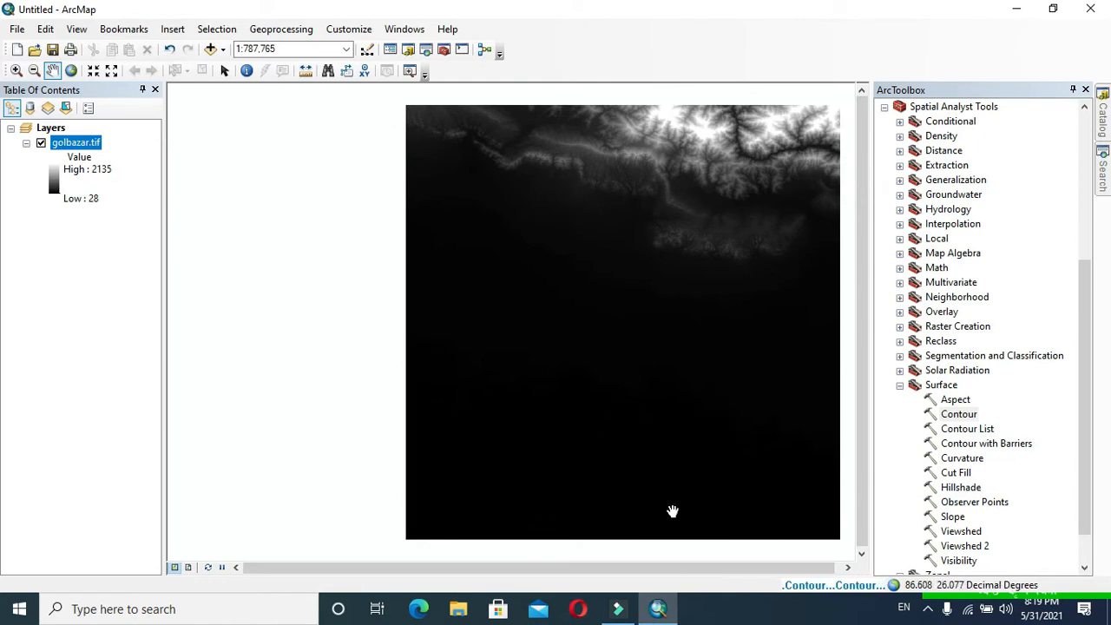
mouse_move(807, 594)
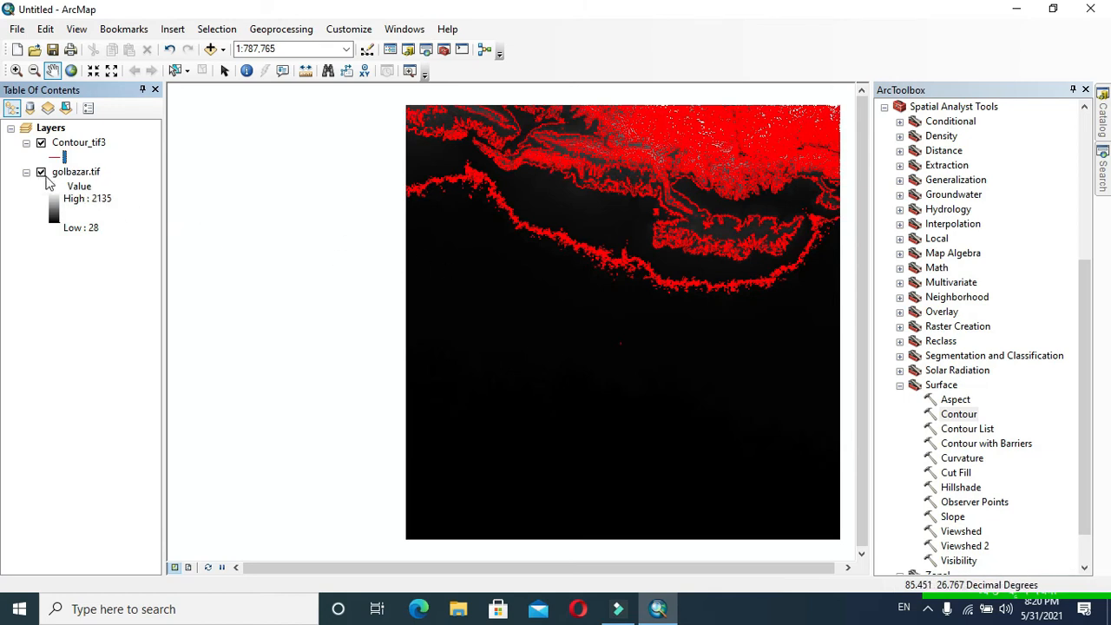
Uncheck golbazar.tif so only the Contour_tif3 lines remain visible.
click(42, 172)
text(1:80,000)
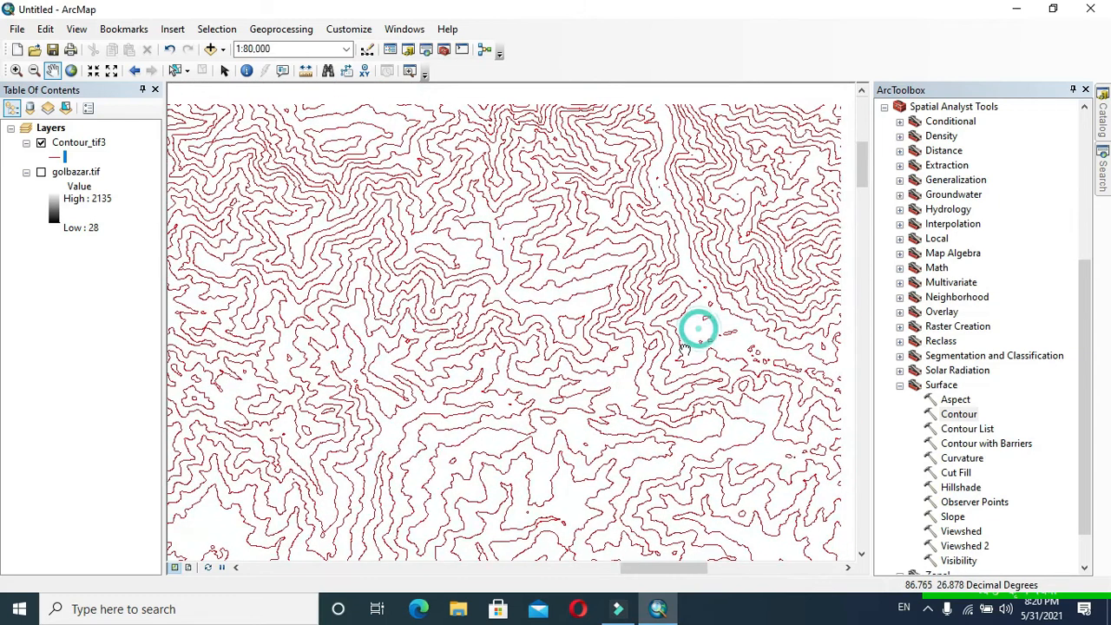
Turn on Label Features for Contour_tif3 to show elevation values along the lines.
right_click(78, 142)
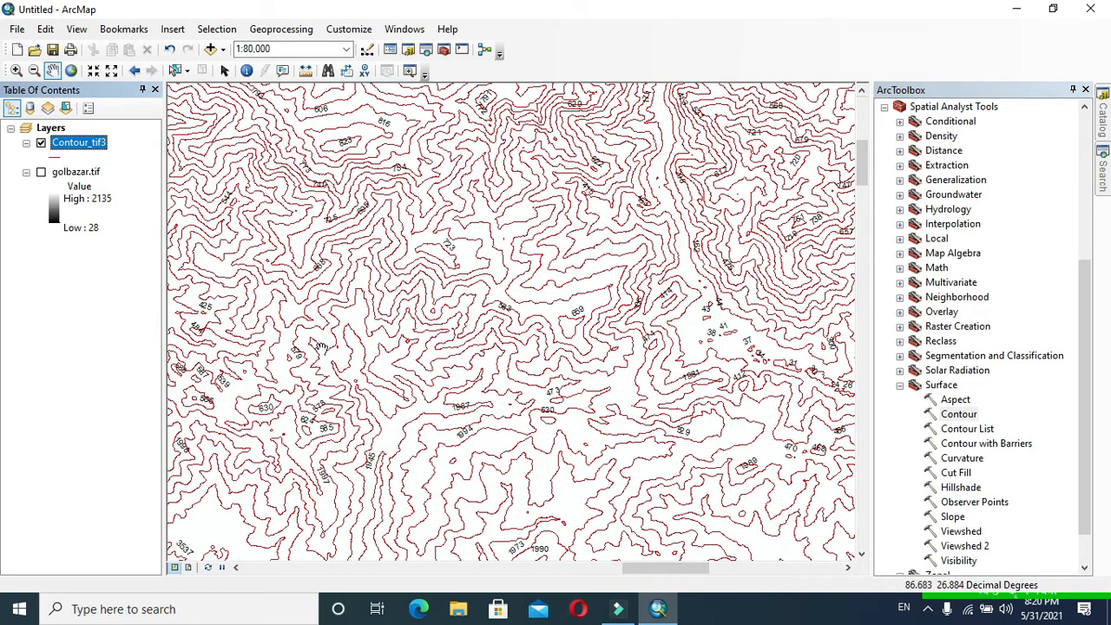
right_click(78, 142)
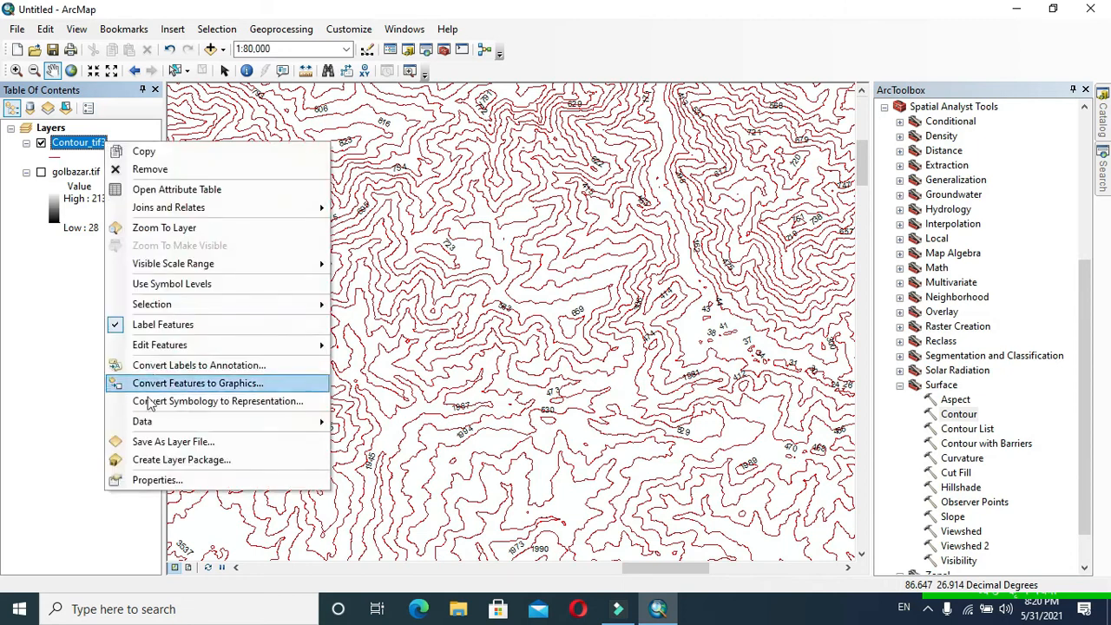
Bring up Contour_tif3's Labels properties with the font size list shown.
click(198, 384)
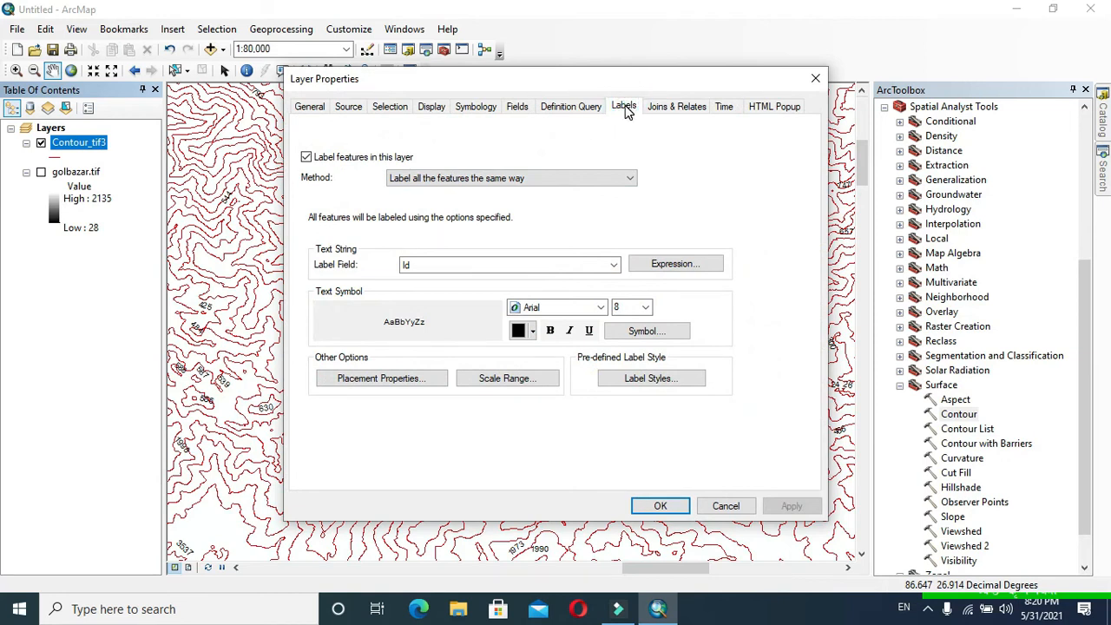
click(644, 305)
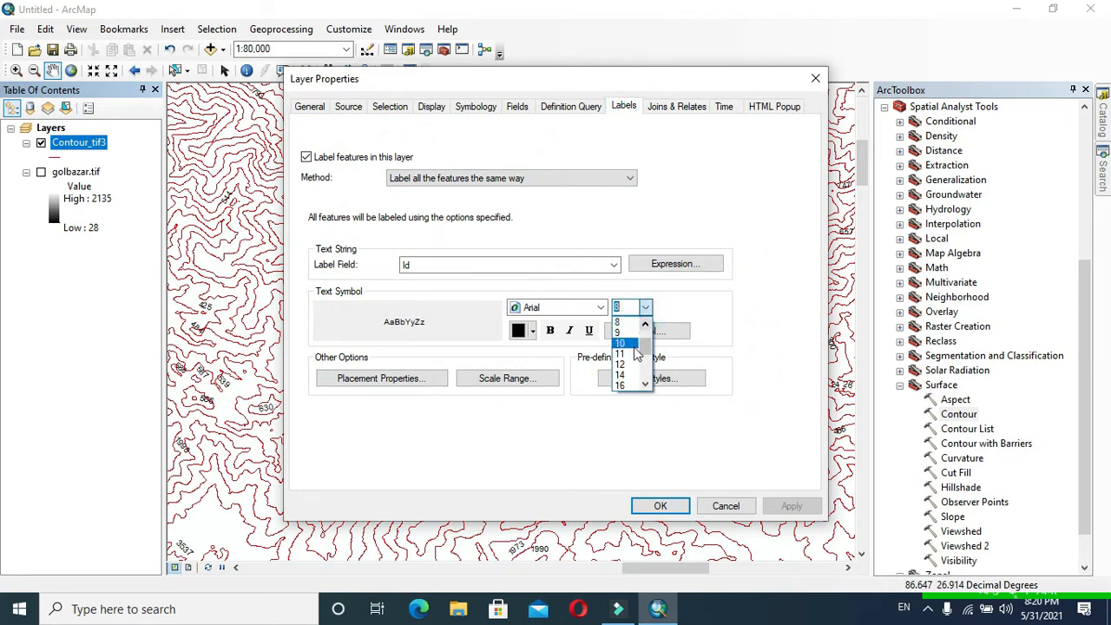